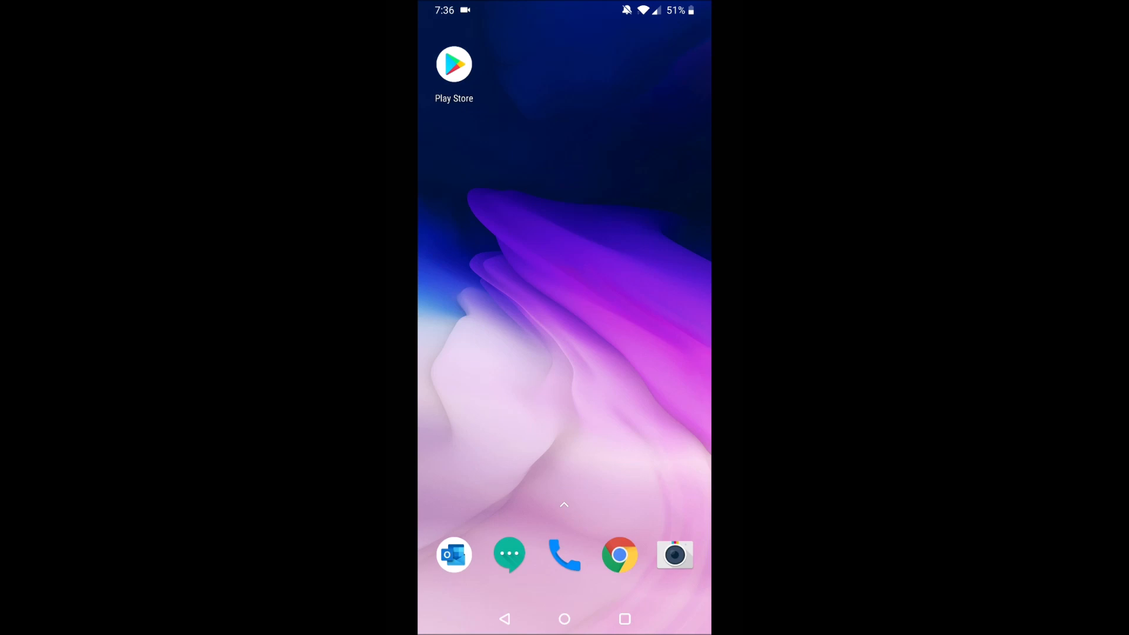
Search the Play Store for 'nvidia' and open the NVIDIA SHIELD TV listing
{"action": "left_click", "coordinate": [453, 64]}
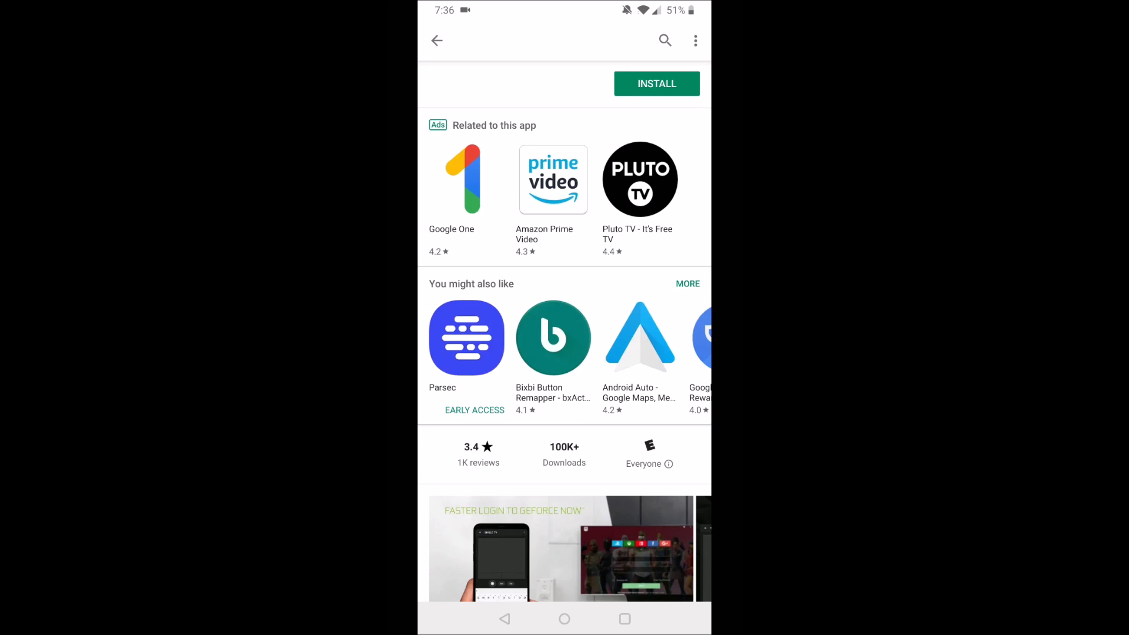
{"action": "left_click", "coordinate": [436, 41]}
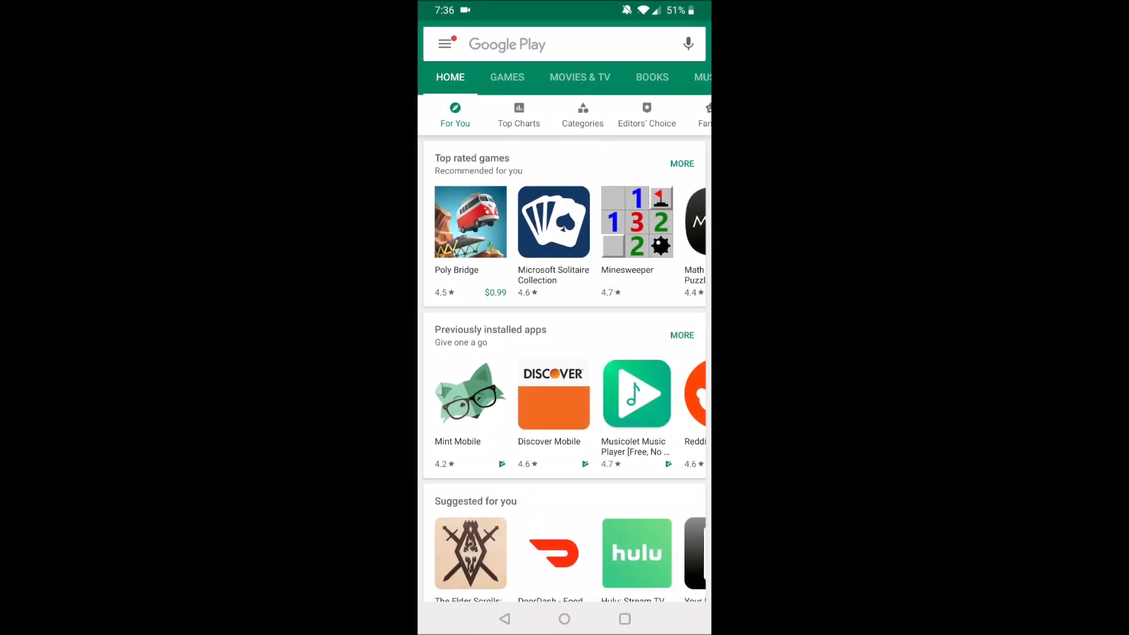
{"action": "left_click", "coordinate": [561, 44]}
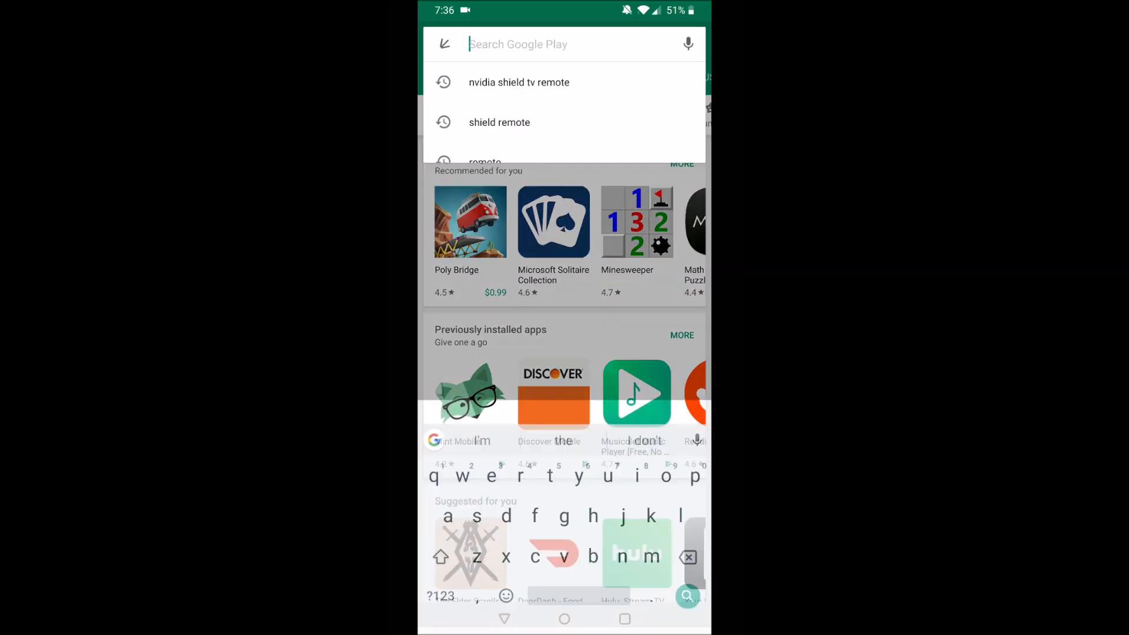
{"action": "type", "text": "nvidia"}
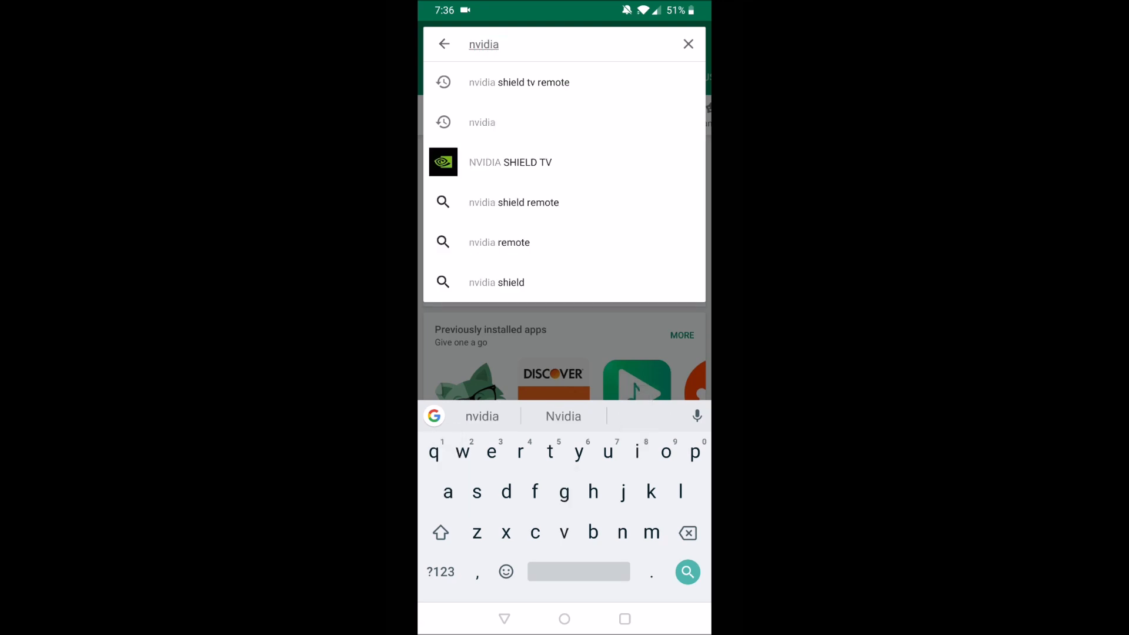
{"action": "left_click", "coordinate": [509, 162]}
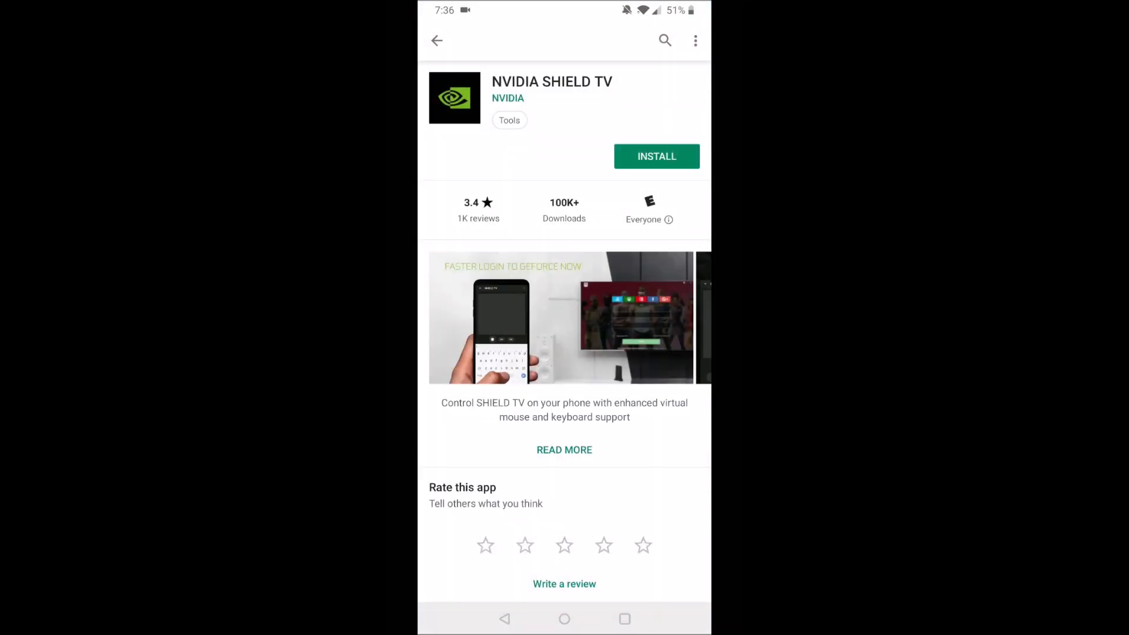
Install NVIDIA SHIELD TV from Google Play and open the newly installed app
{"action": "left_click", "coordinate": [656, 156]}
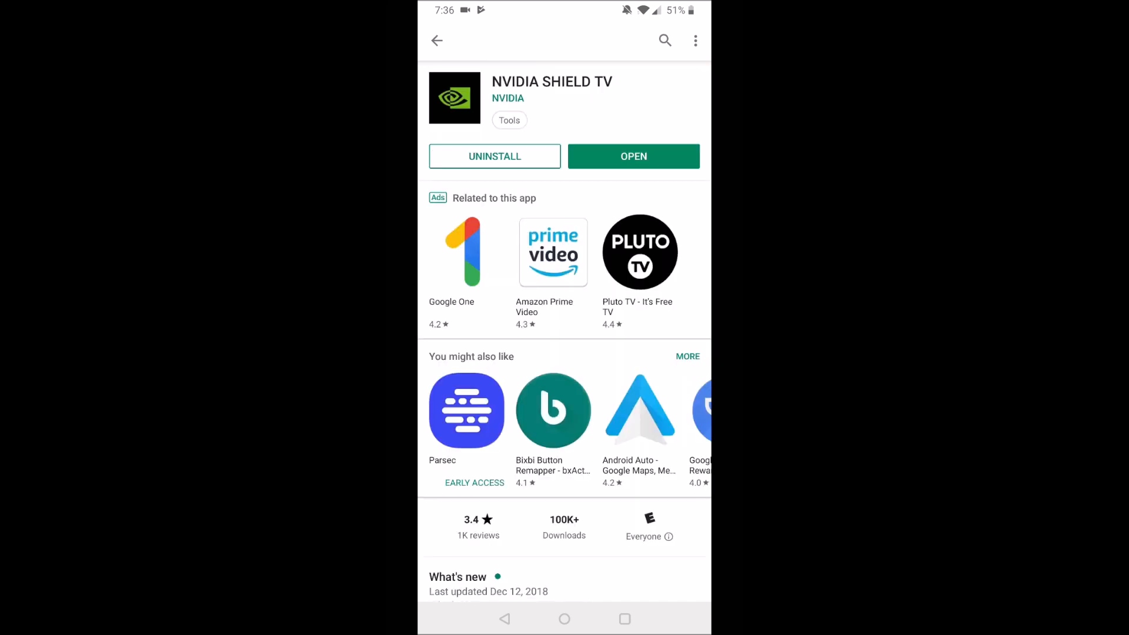
{"action": "left_click", "coordinate": [633, 157]}
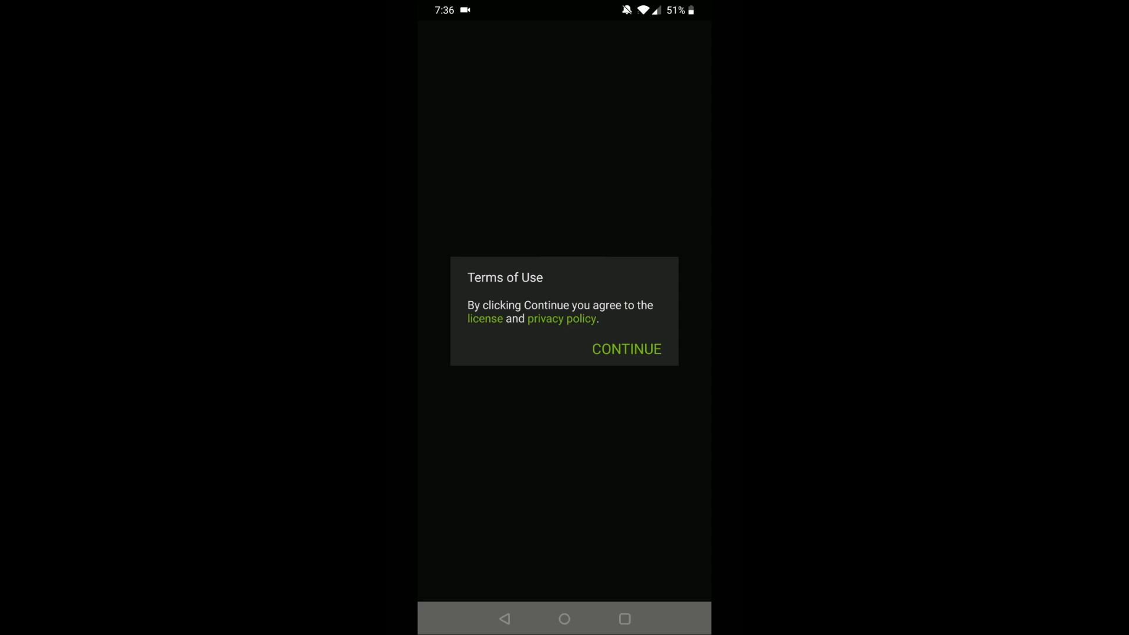
Accept the Terms of Use and choose SHIELD from the Pair a new device list
{"action": "left_click", "coordinate": [627, 351]}
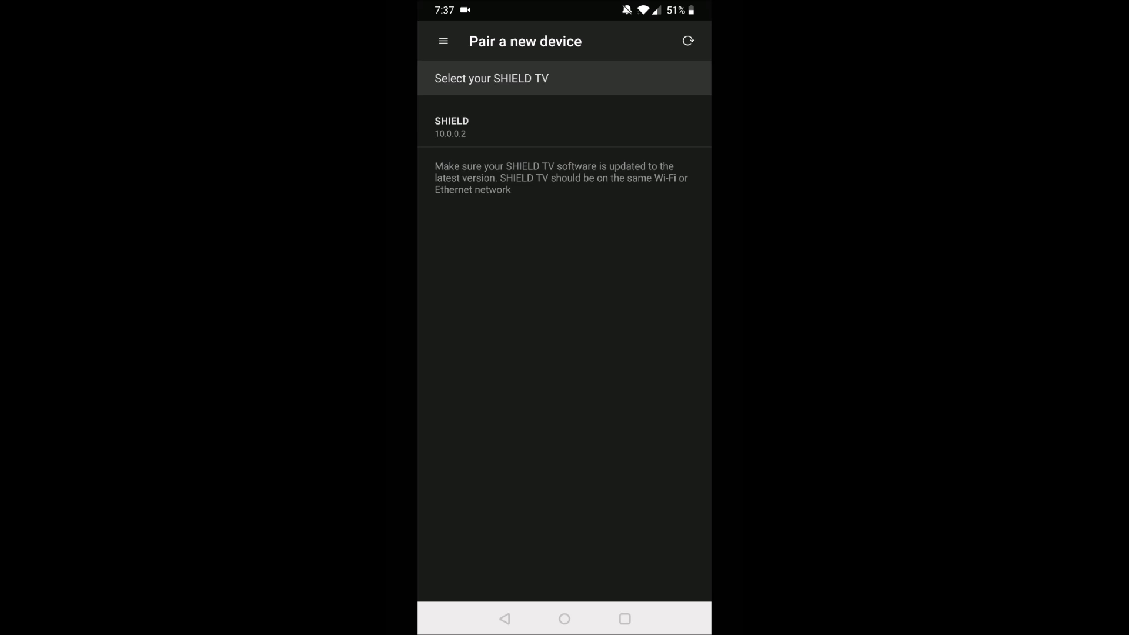
{"action": "left_click", "coordinate": [564, 128]}
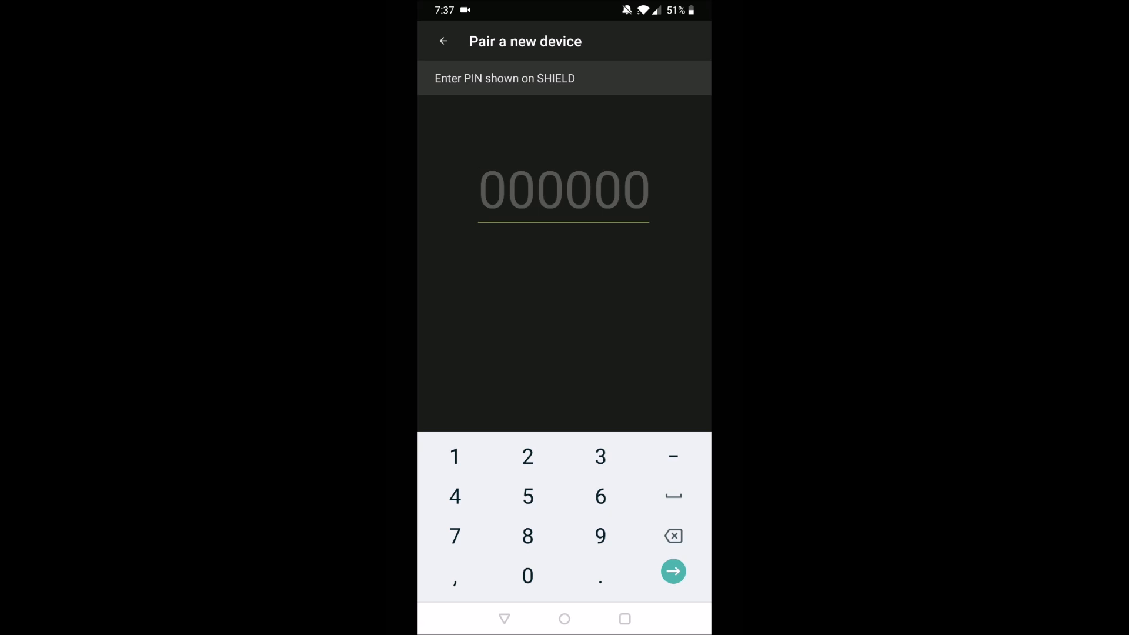
Enter the PIN displayed on the SHIELD and submit it to finish pairing
{"action": "left_click", "coordinate": [600, 496]}
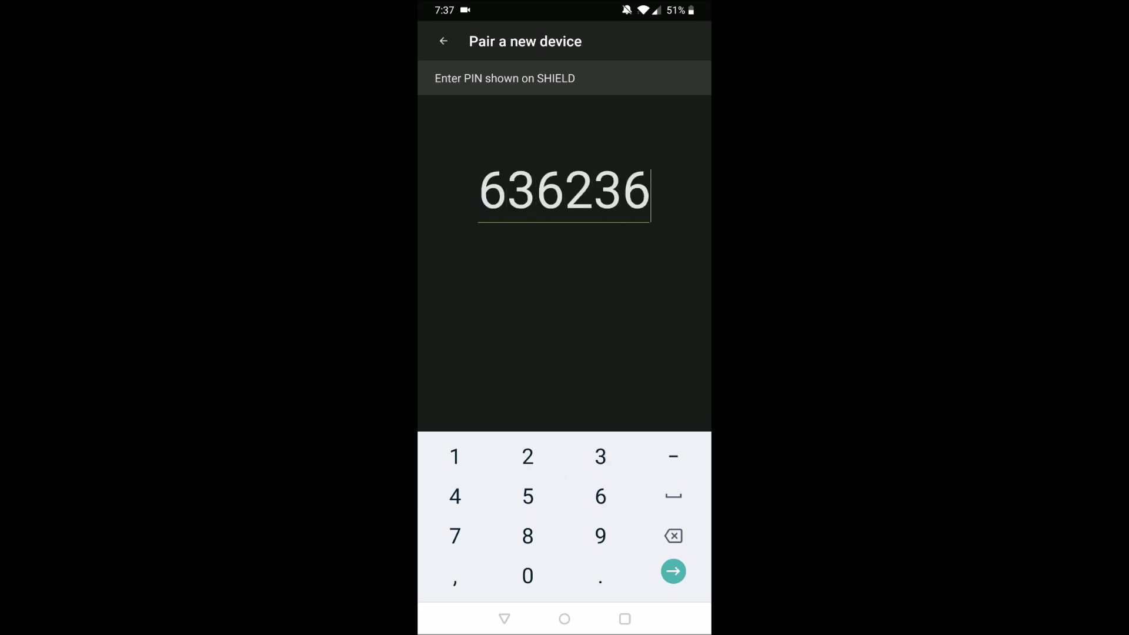
{"action": "left_click", "coordinate": [672, 570]}
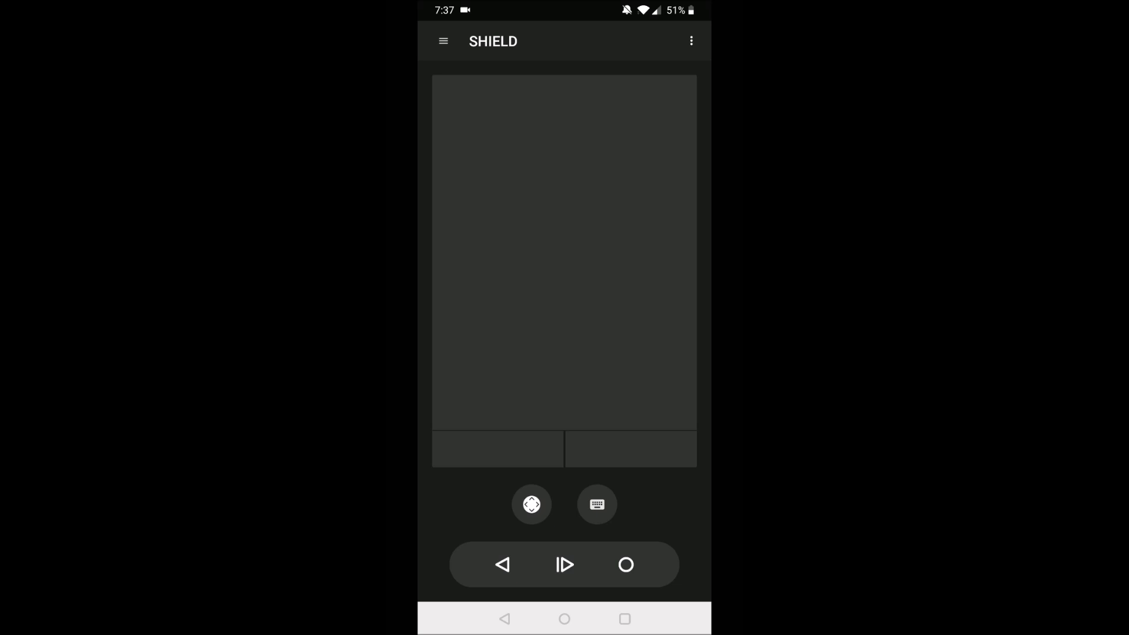
{"action": "left_click", "coordinate": [531, 504]}
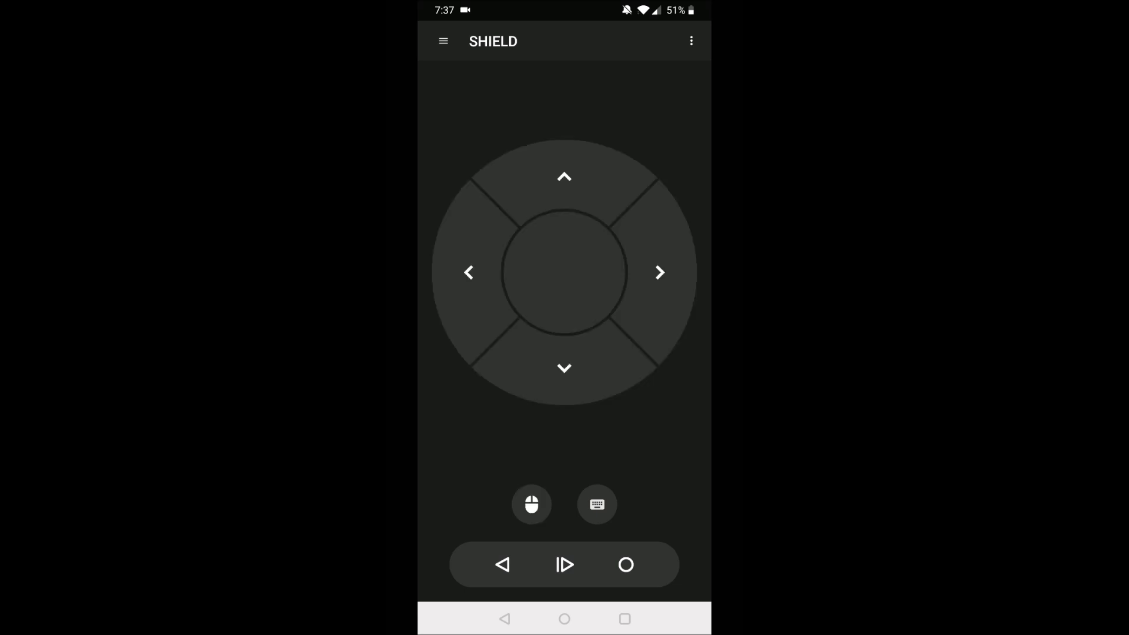
{"action": "left_click", "coordinate": [531, 504]}
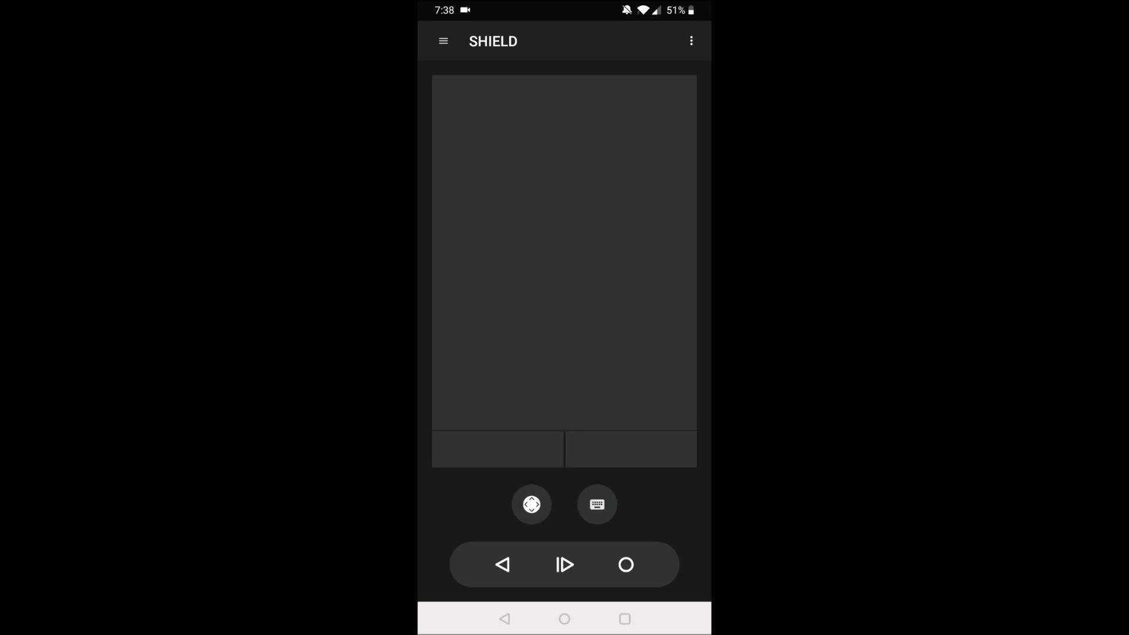
Open the remote's on-screen keyboard from the icon below the trackpad
{"action": "left_click", "coordinate": [596, 504]}
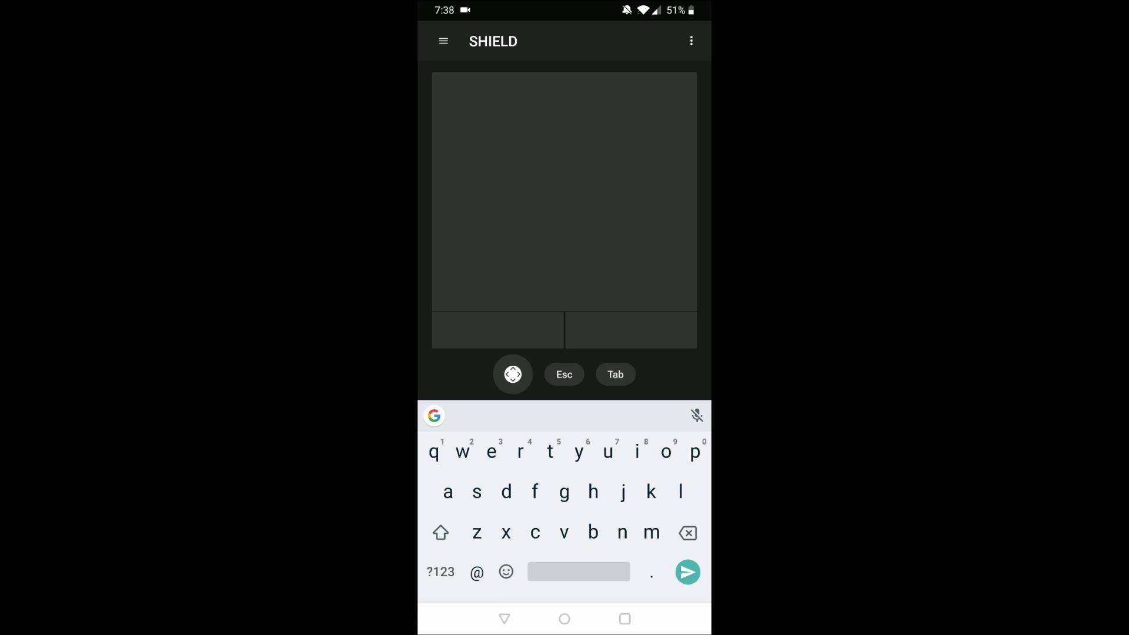